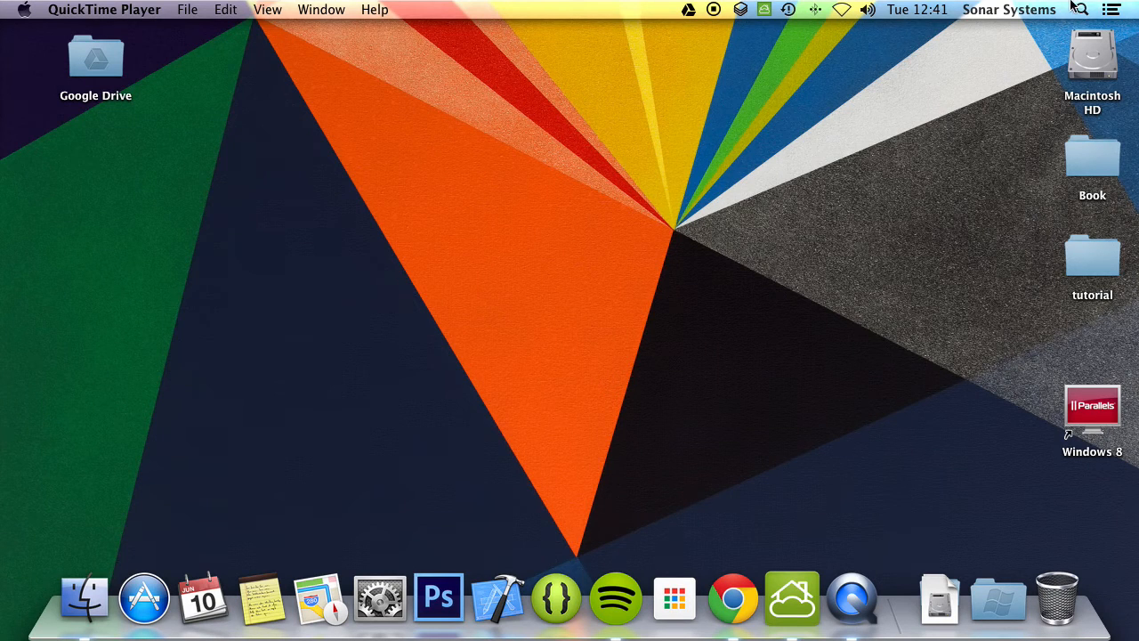
{"action": "mouse_move", "coordinate": [818, 258]}
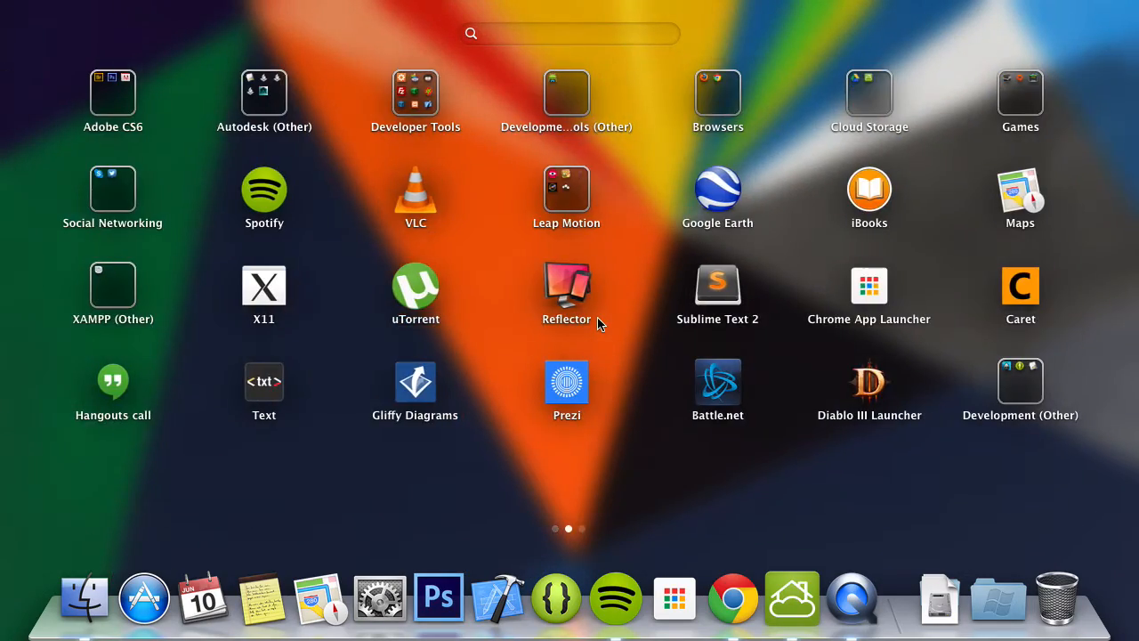
- Launch Xcode so the Welcome to Xcode window with recent projects appears
{"action": "left_click", "coordinate": [417, 92]}
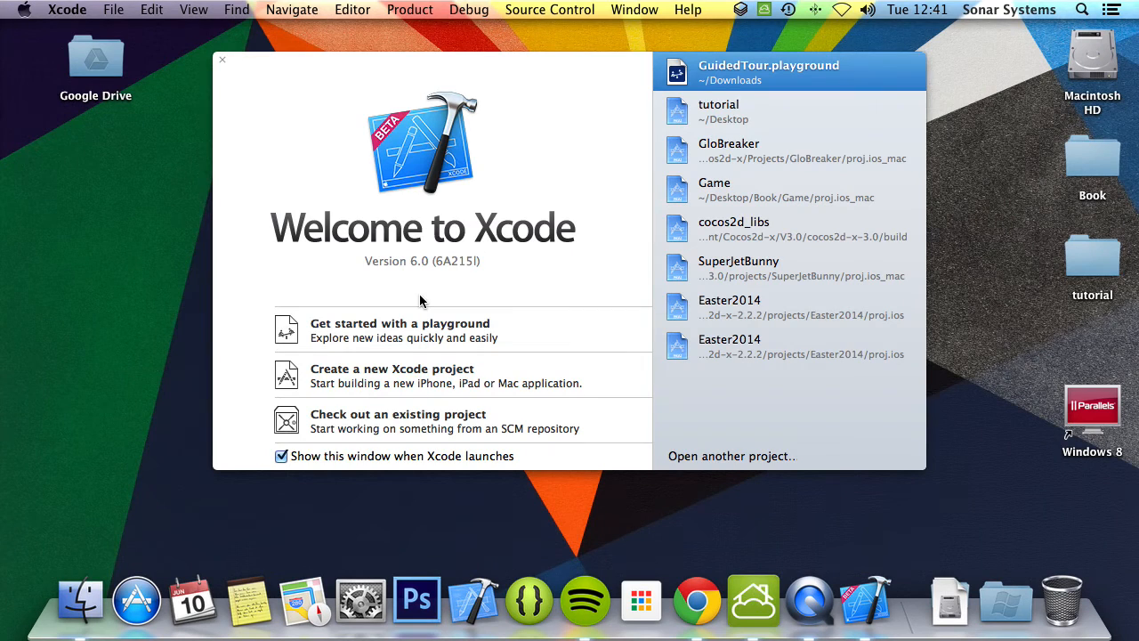
{"action": "mouse_move", "coordinate": [338, 342]}
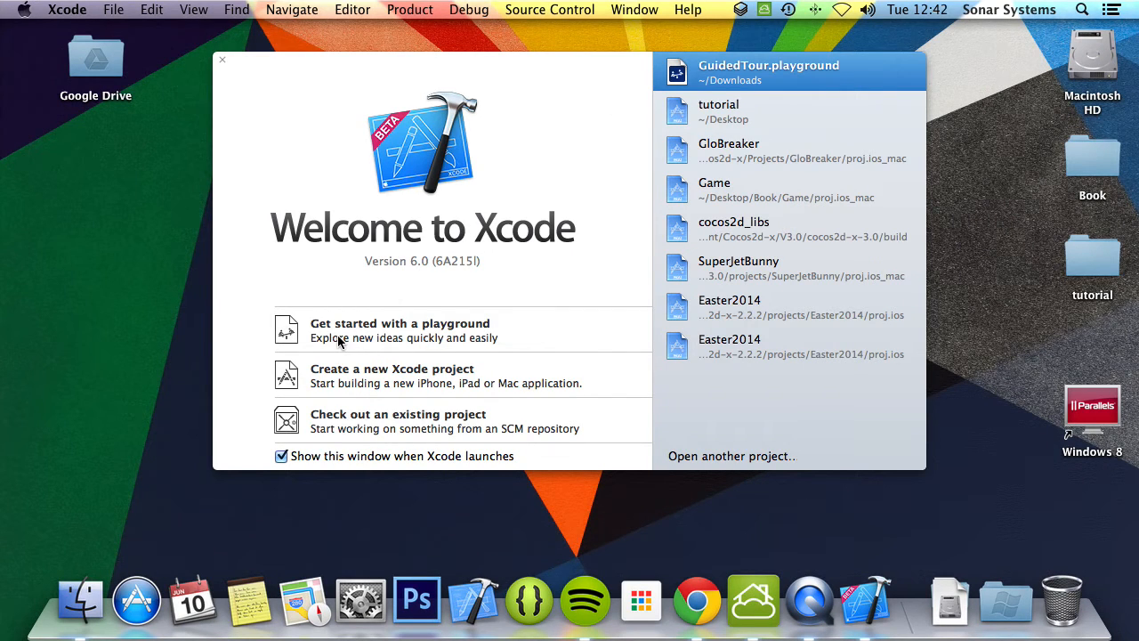
{"action": "mouse_move", "coordinate": [382, 338]}
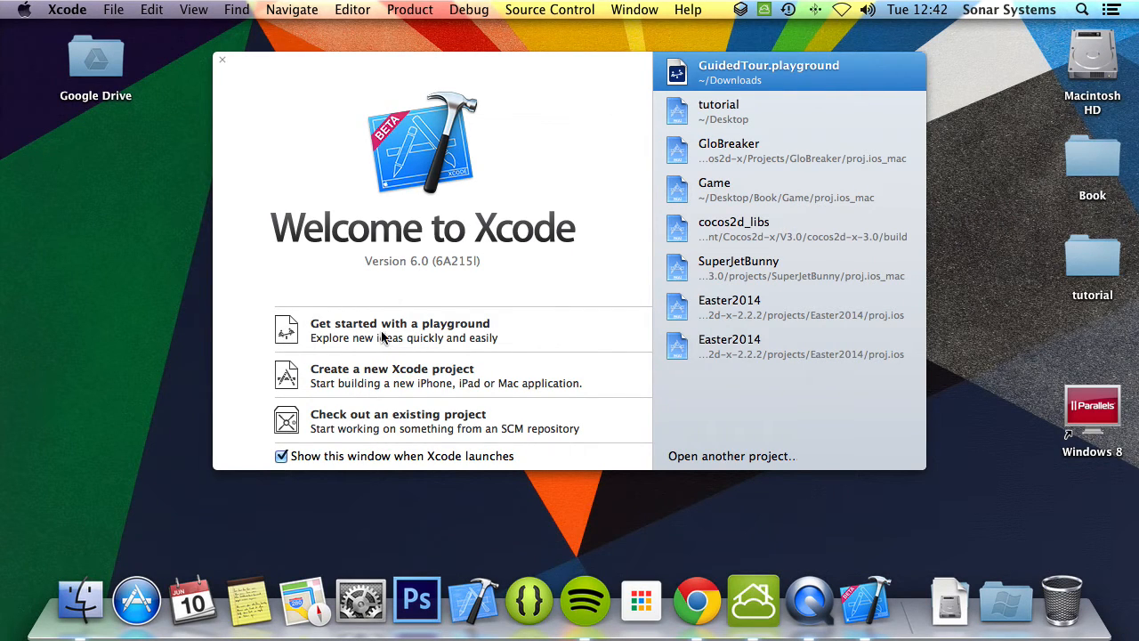
{"action": "mouse_move", "coordinate": [388, 373]}
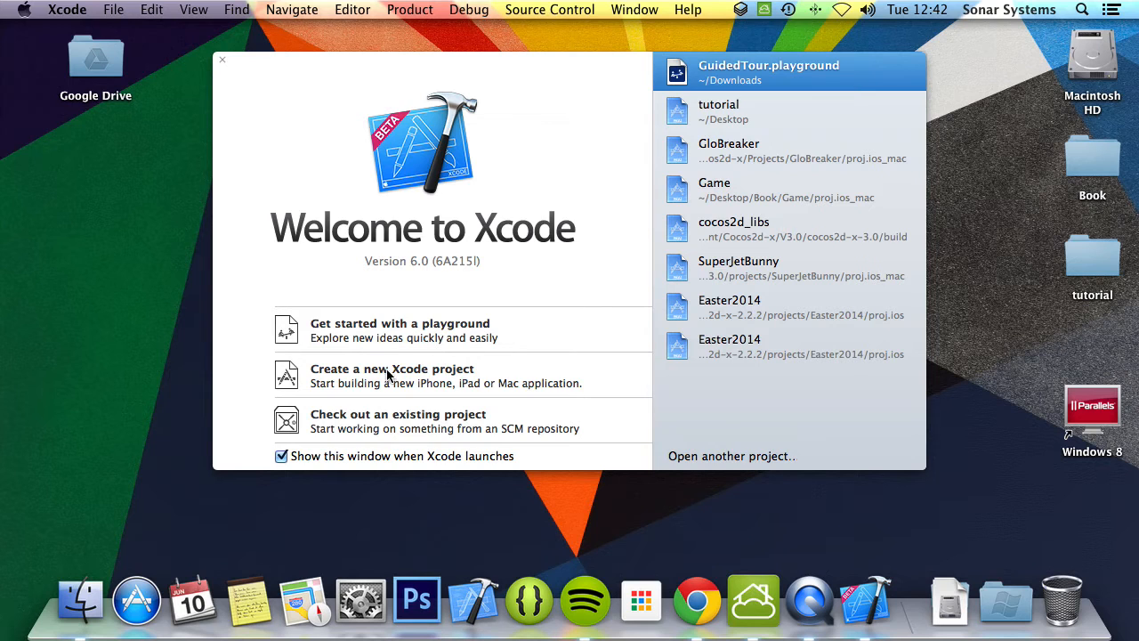
- Start a new Xcode project, peek at the project options and Language choices, then return to the OS X template chooser
{"action": "left_click", "coordinate": [392, 374]}
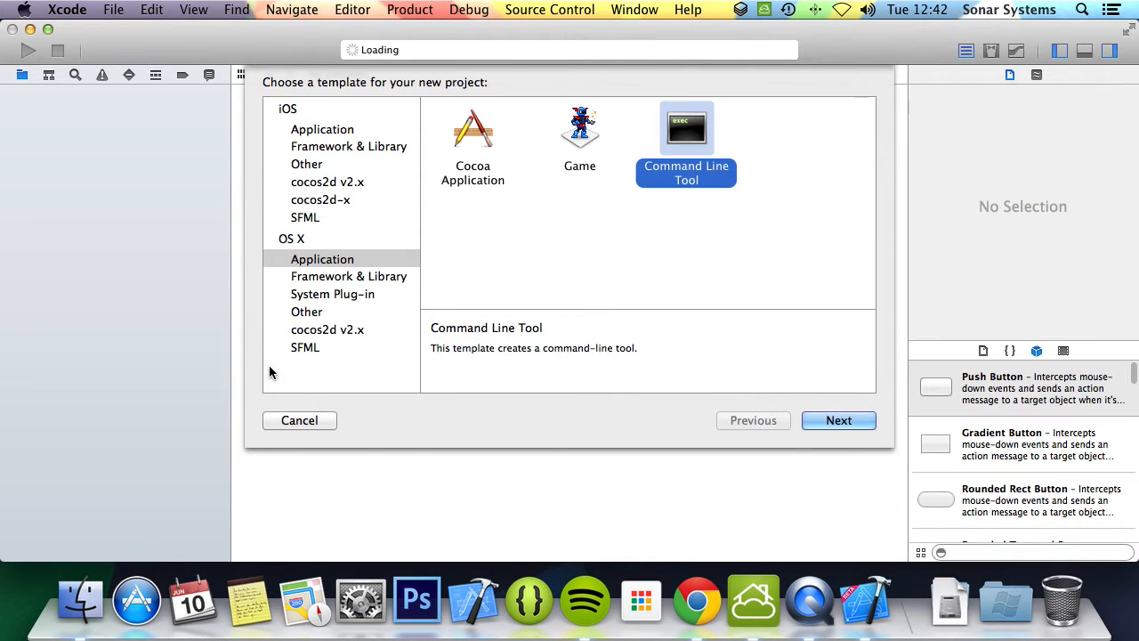
{"action": "mouse_move", "coordinate": [480, 143]}
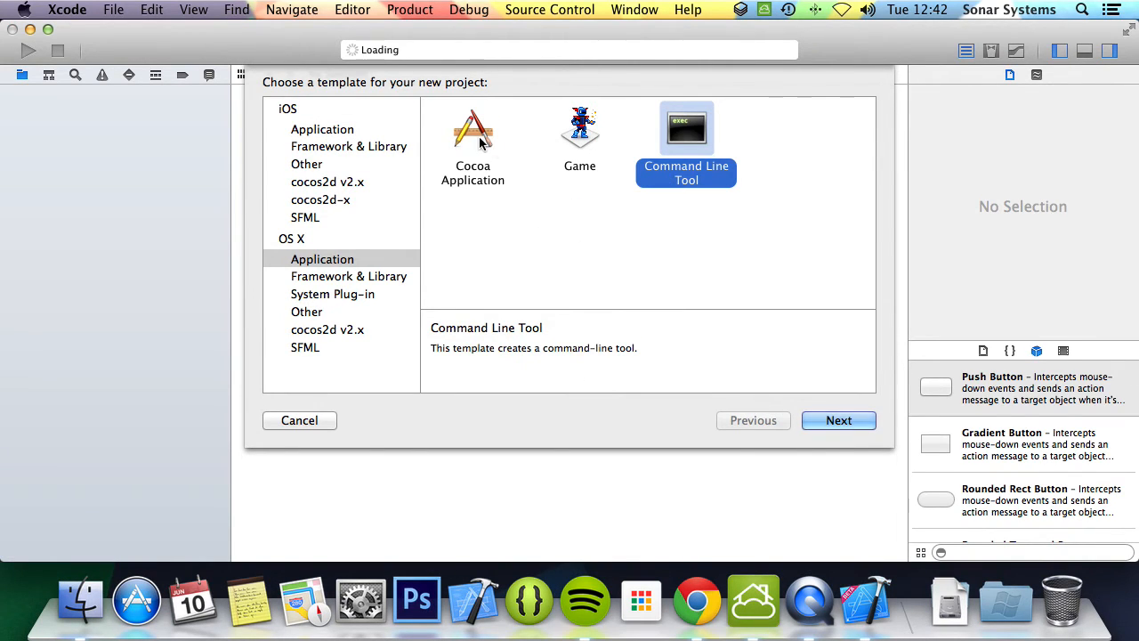
{"action": "left_click", "coordinate": [836, 420]}
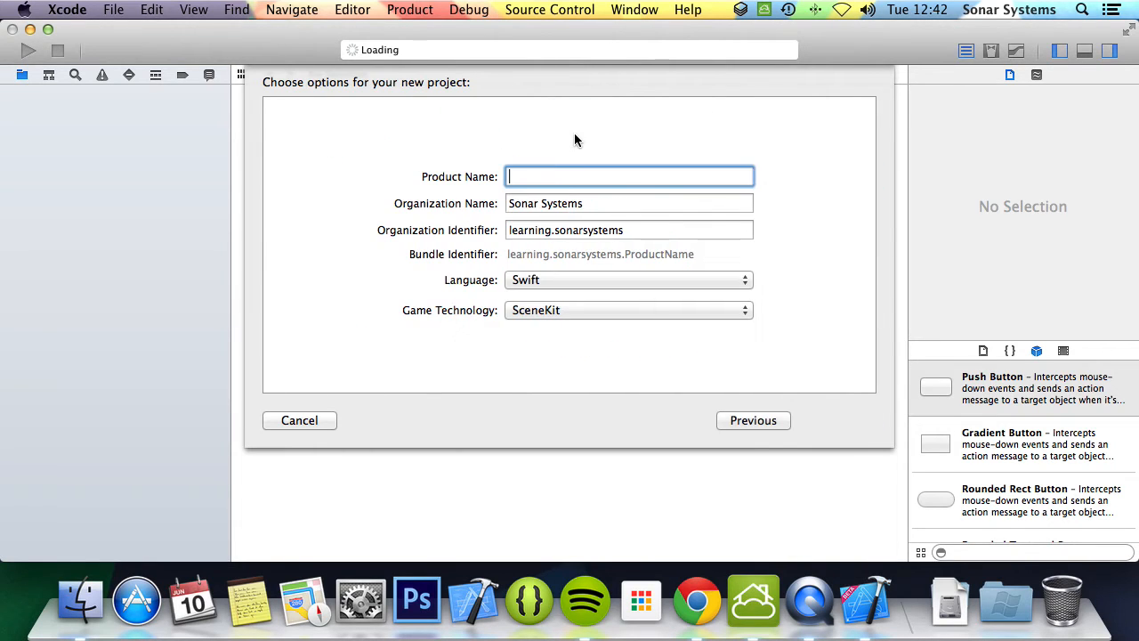
{"action": "left_click", "coordinate": [626, 279]}
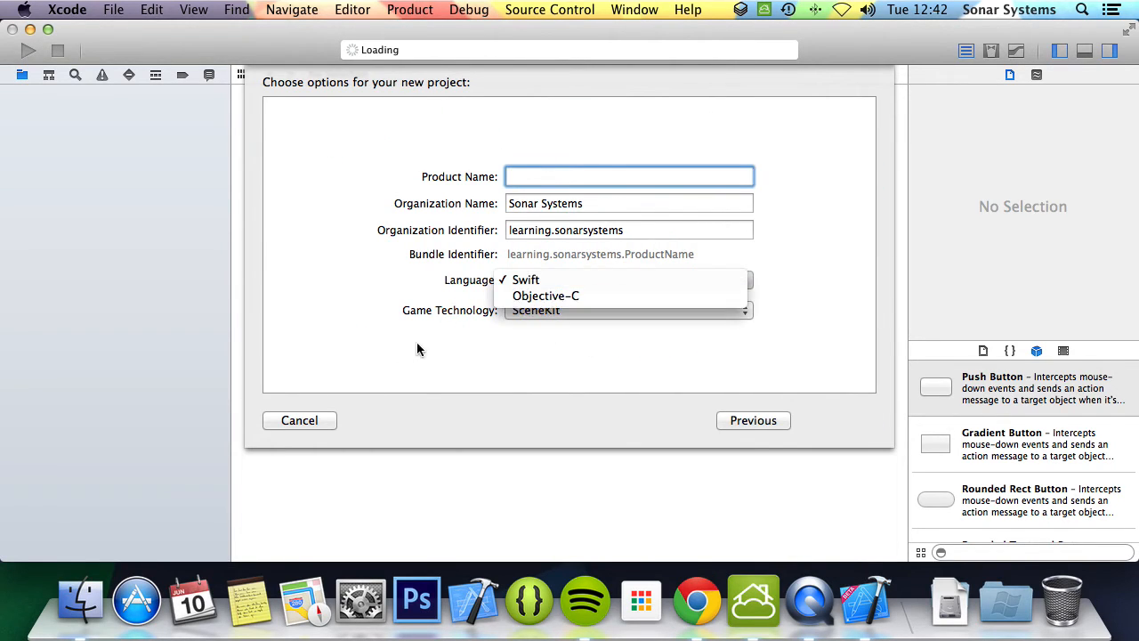
{"action": "left_click", "coordinate": [753, 420]}
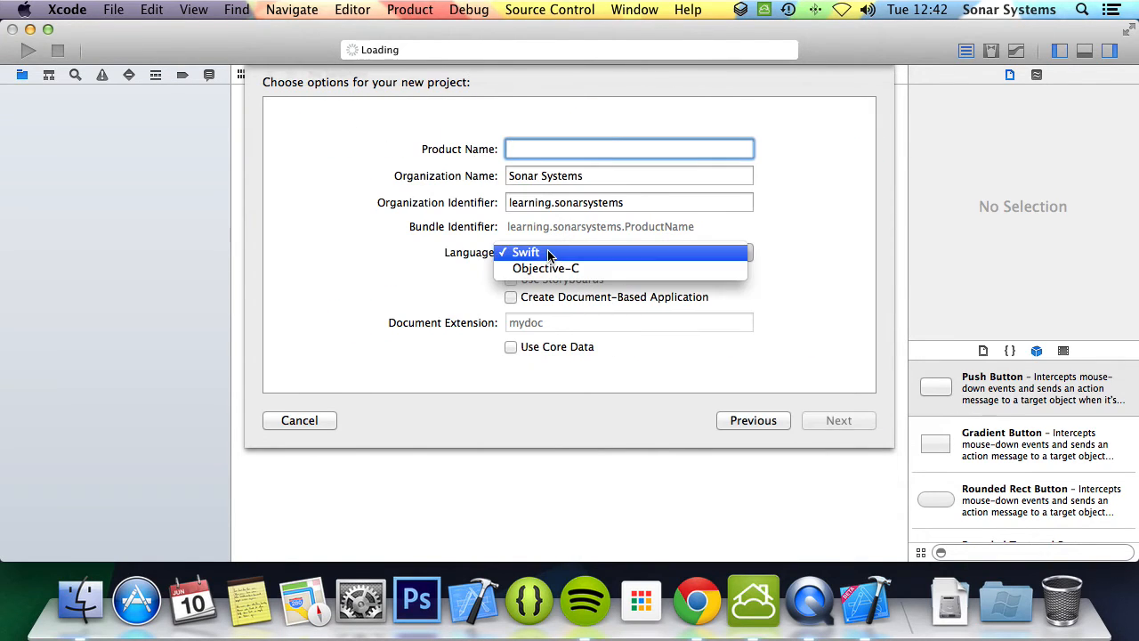
{"action": "left_click", "coordinate": [751, 420]}
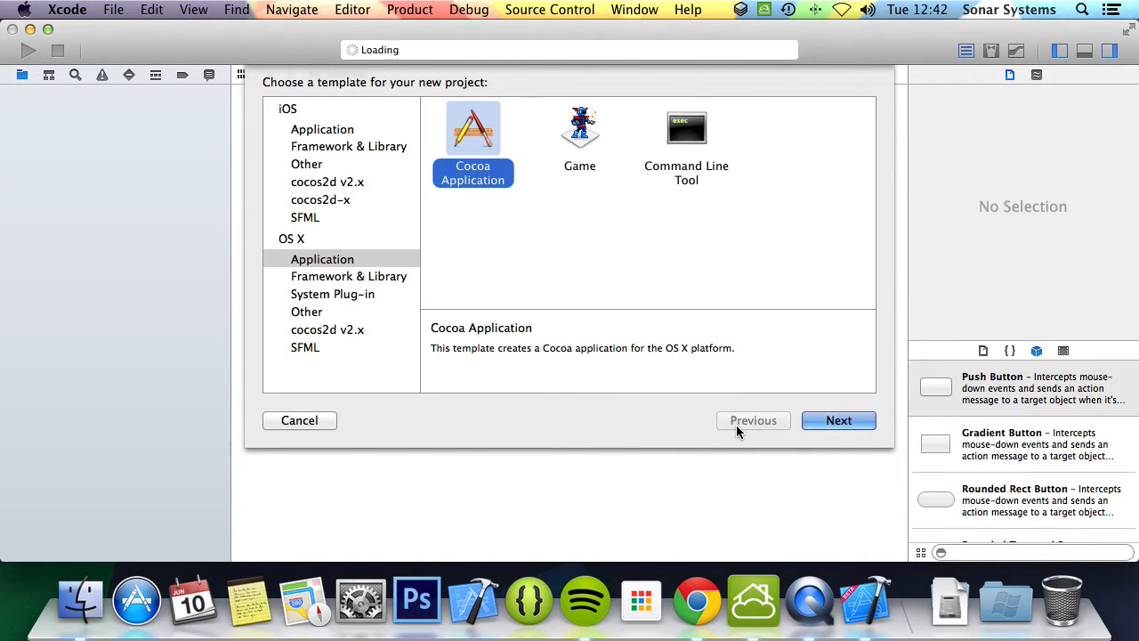
{"action": "mouse_move", "coordinate": [690, 151]}
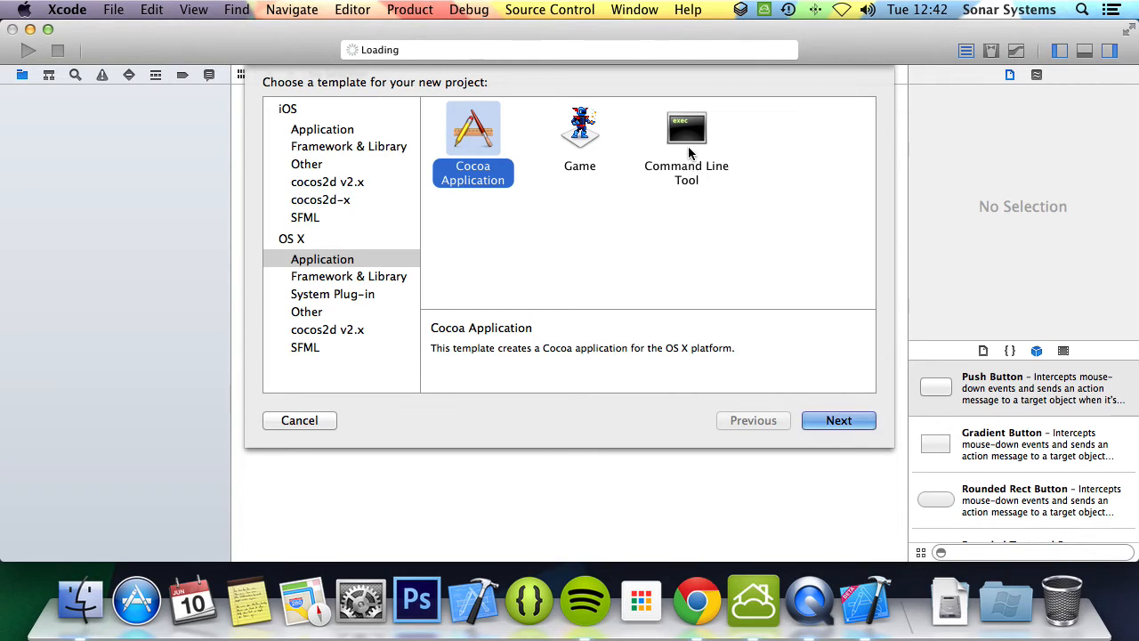
- Choose the Command Line Tool template and name the product 'Swift Tutorial'
{"action": "left_click", "coordinate": [837, 420]}
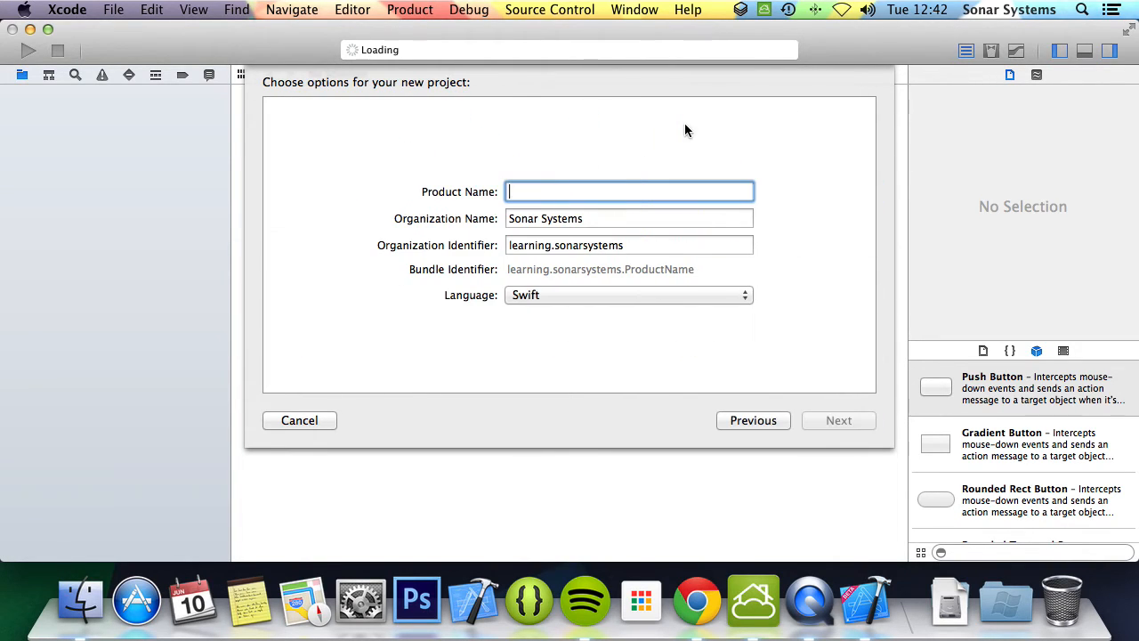
{"action": "mouse_move", "coordinate": [542, 217]}
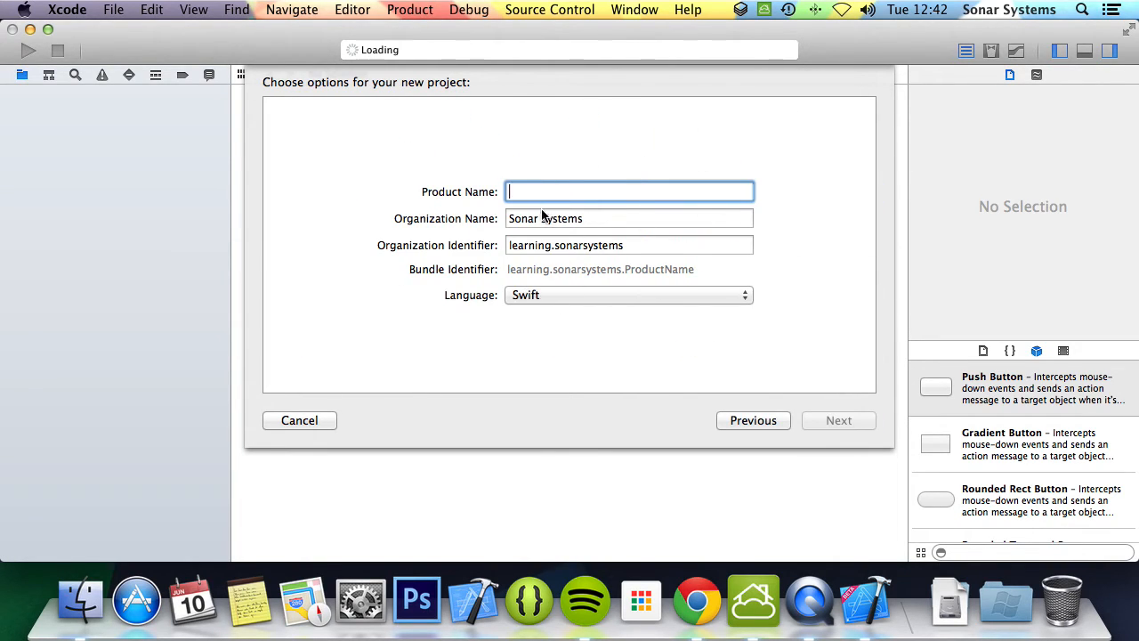
{"action": "type", "text": "T"}
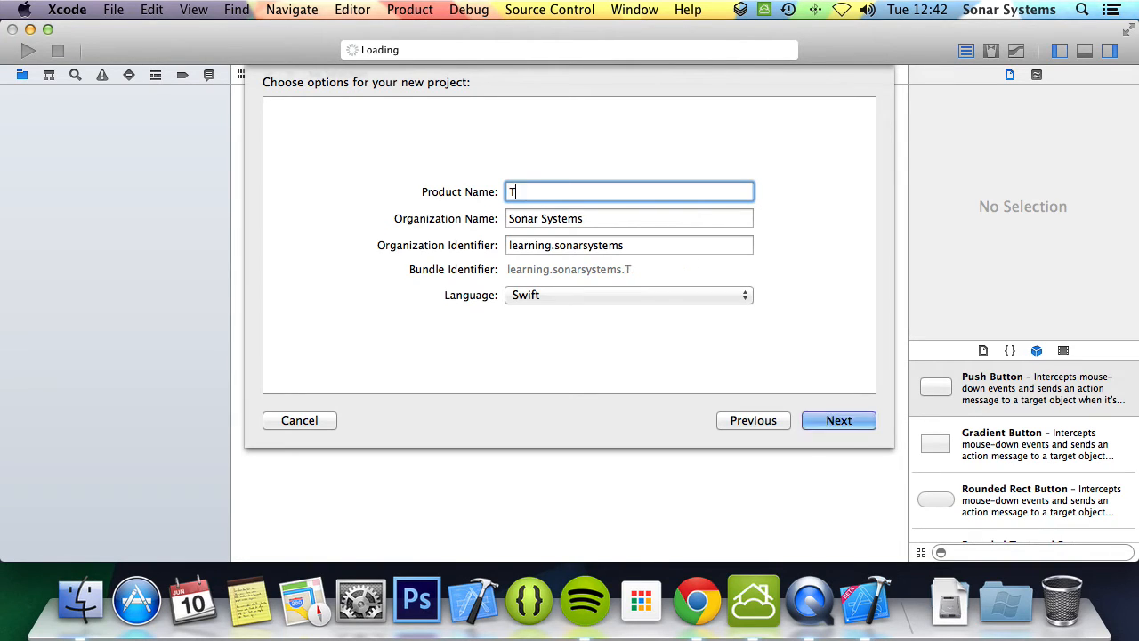
{"action": "type", "text": "S"}
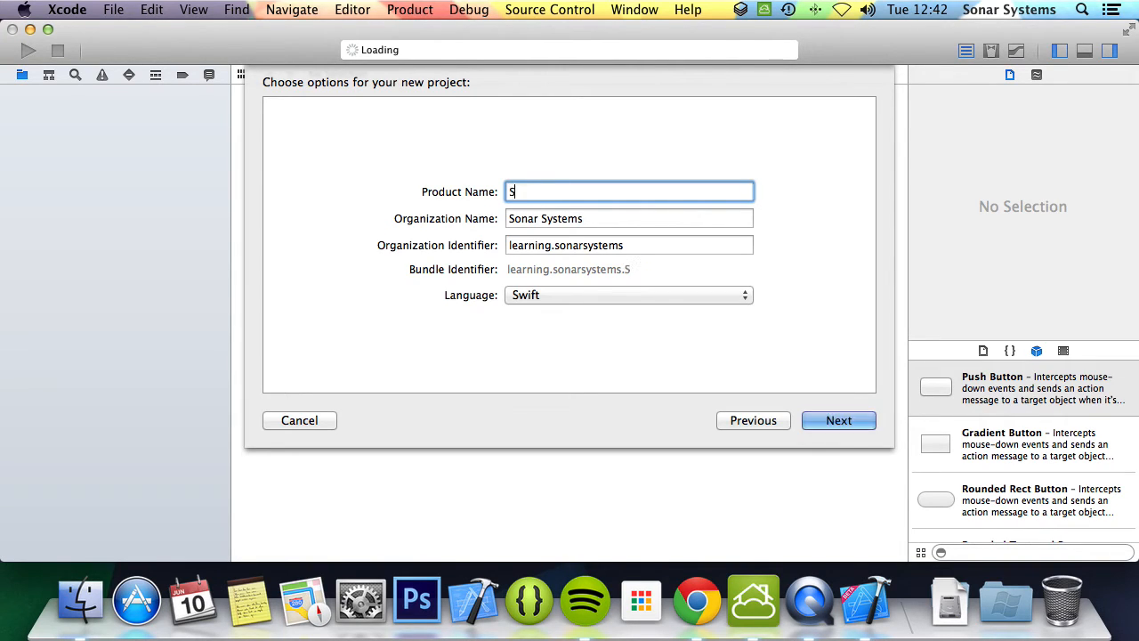
{"action": "type", "text": "wift Tut"}
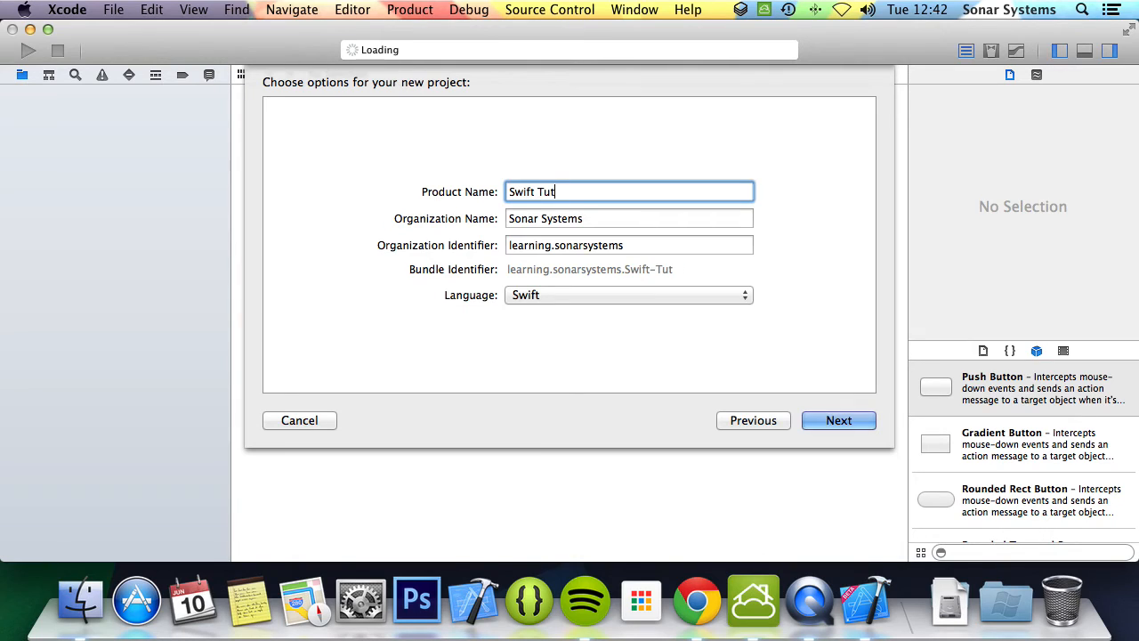
{"action": "type", "text": "oria"}
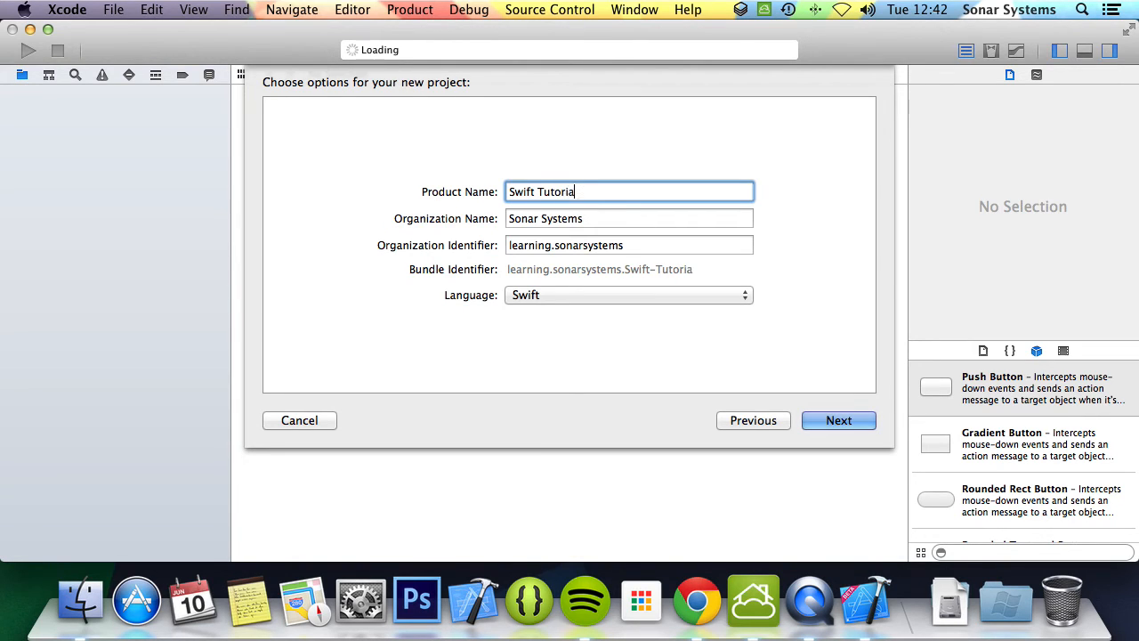
- Keep Swift as the language and create the project on the Desktop
{"action": "left_click", "coordinate": [626, 295]}
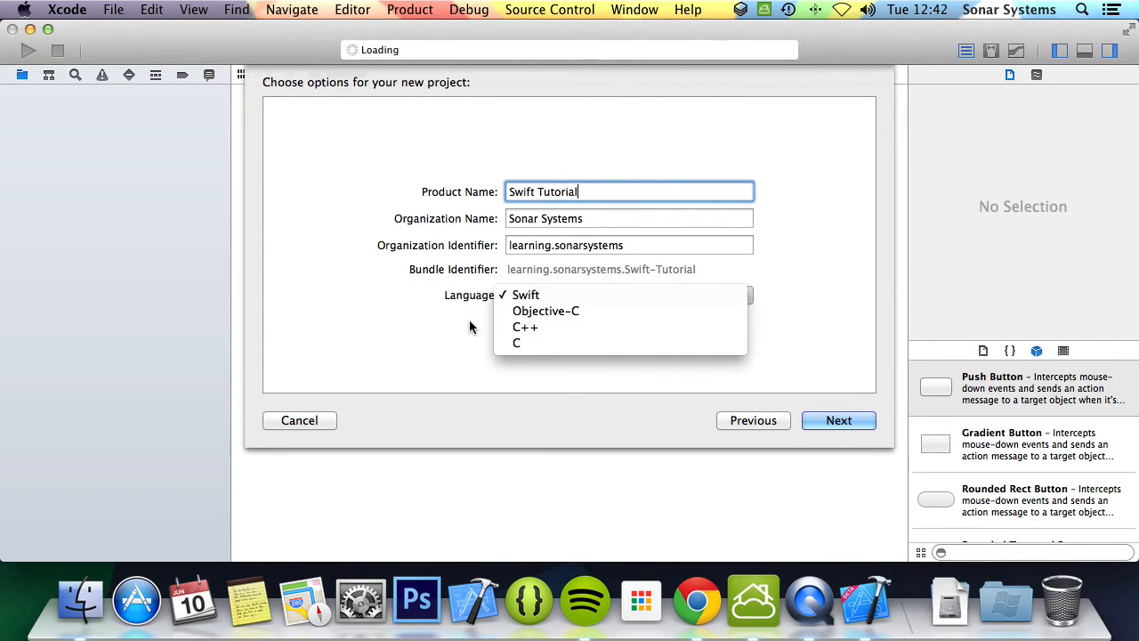
{"action": "left_click", "coordinate": [836, 420]}
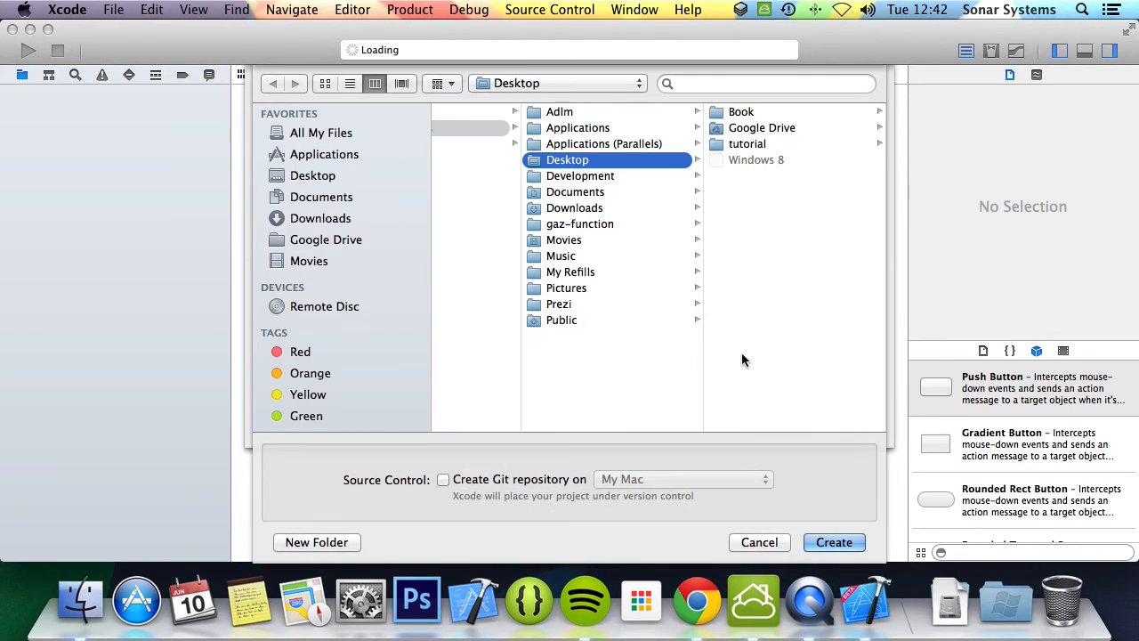
{"action": "left_click", "coordinate": [833, 541]}
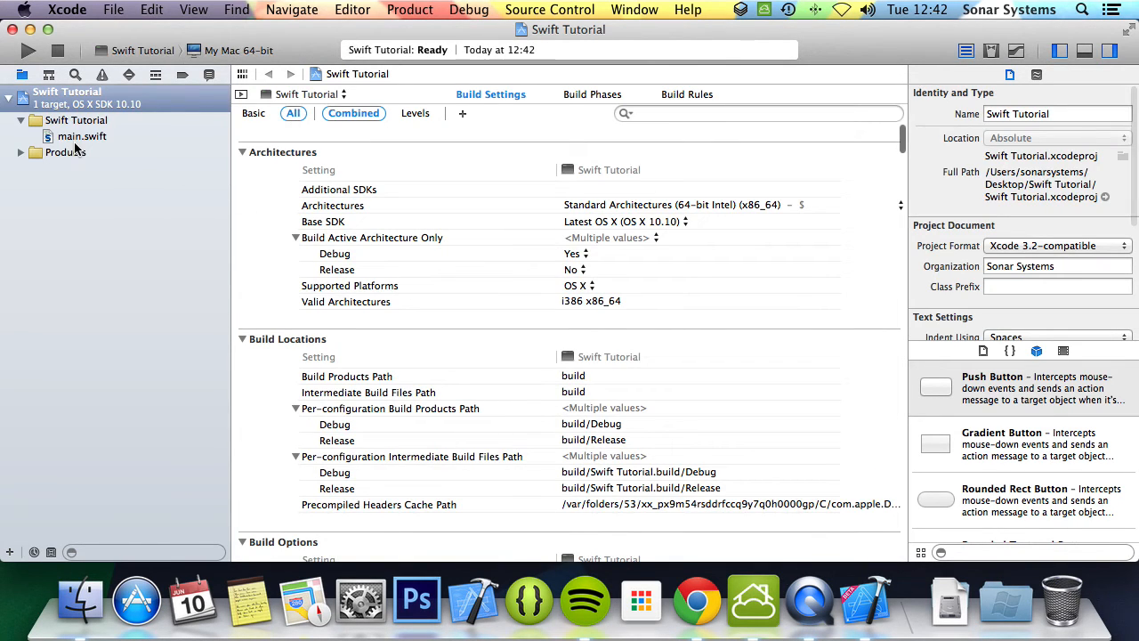
- Open main.swift in the editor showing the Foundation import and println("Hello, World!")
{"action": "left_click", "coordinate": [82, 136]}
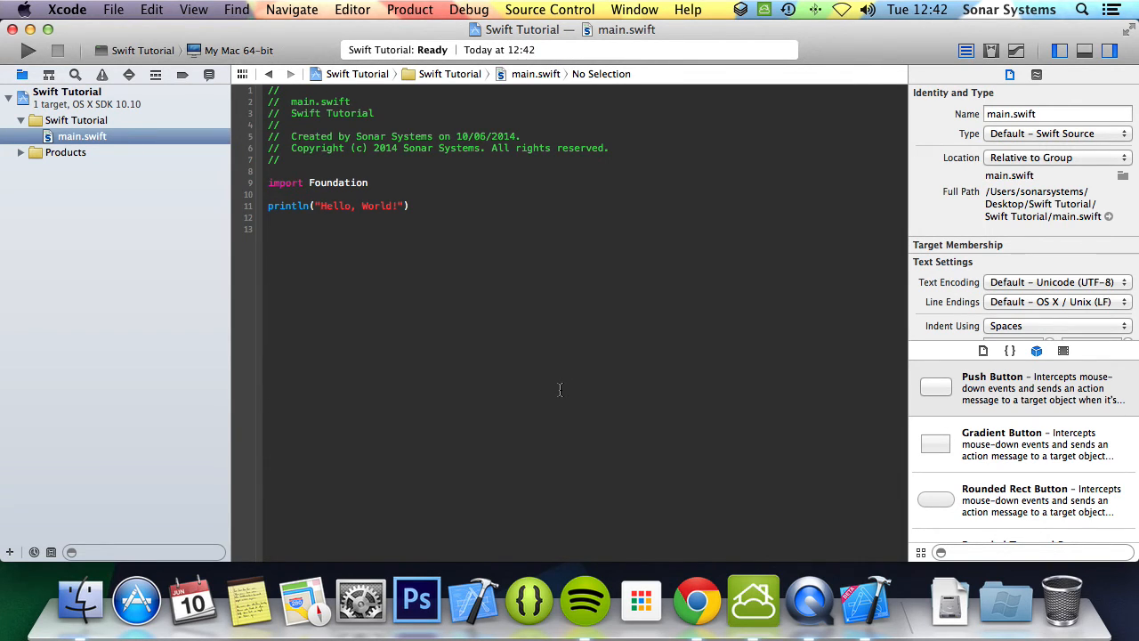
{"action": "left_click", "coordinate": [409, 207]}
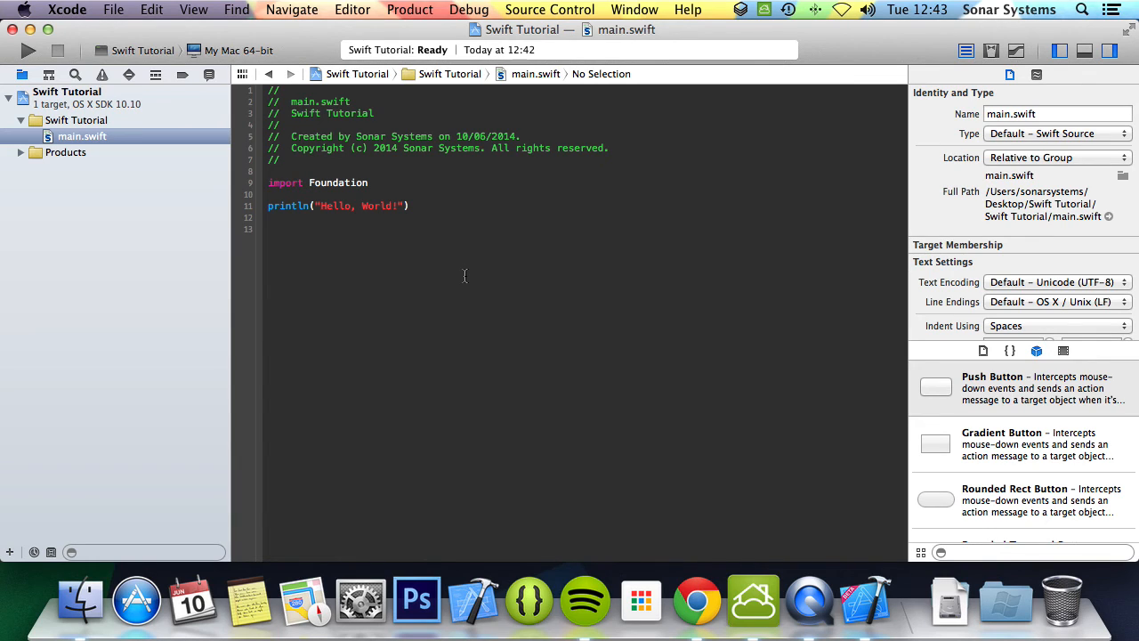
{"action": "left_click", "coordinate": [408, 206]}
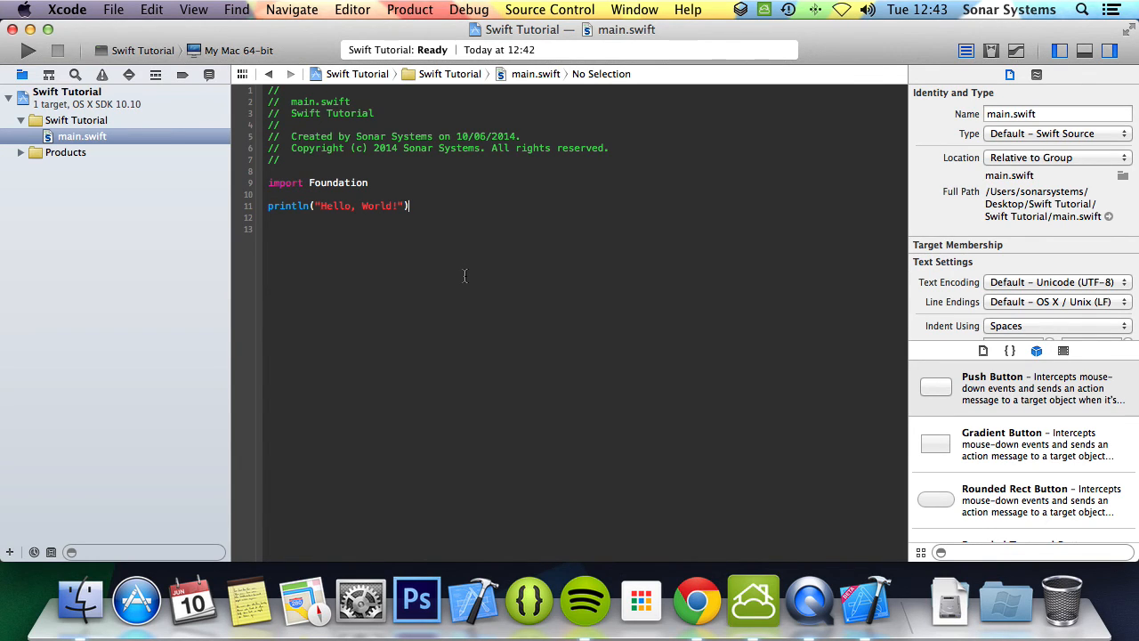